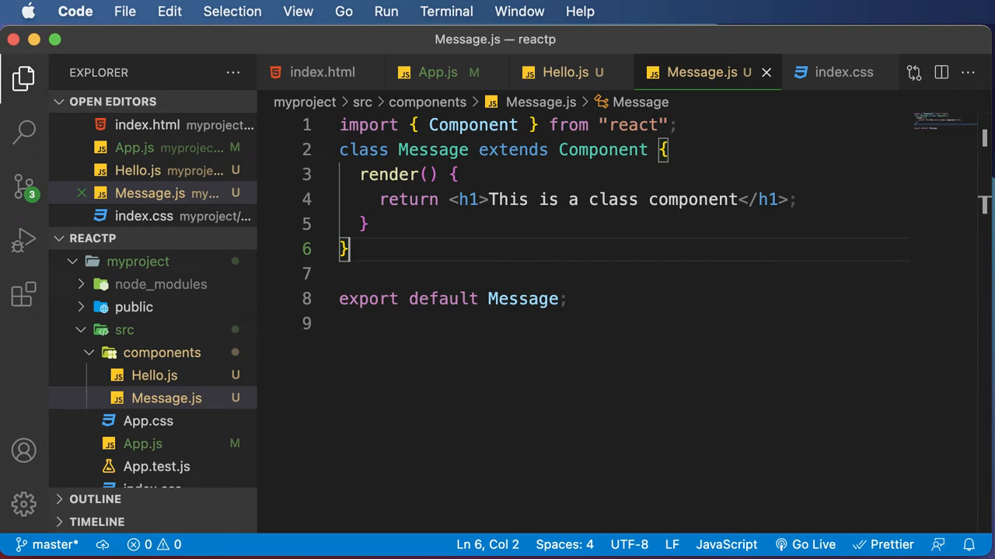
pyautogui.moveTo(464, 200)
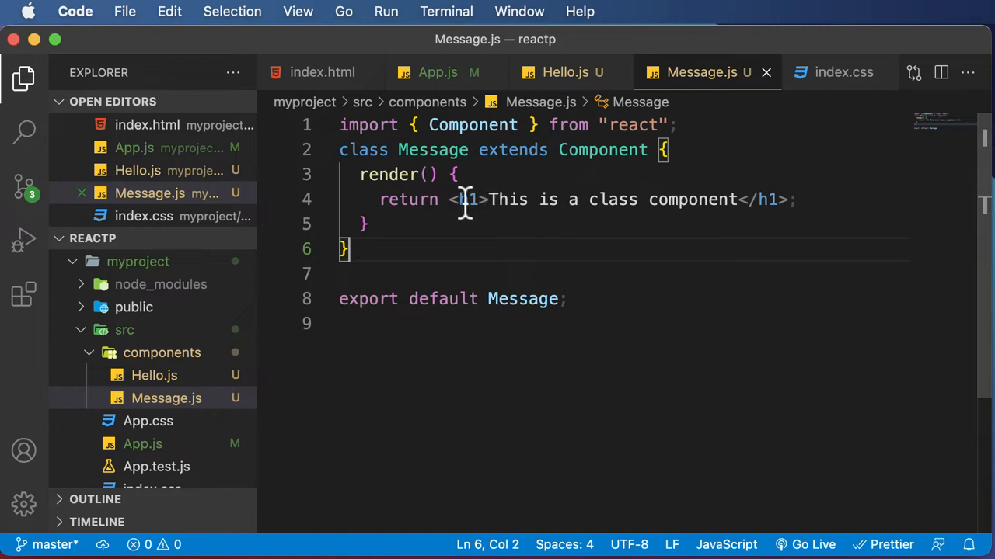
# Compare the JSX heading in Message.js, then bring up the Hello.js function component.
pyautogui.moveTo(449, 200); pyautogui.dragTo(787, 199)
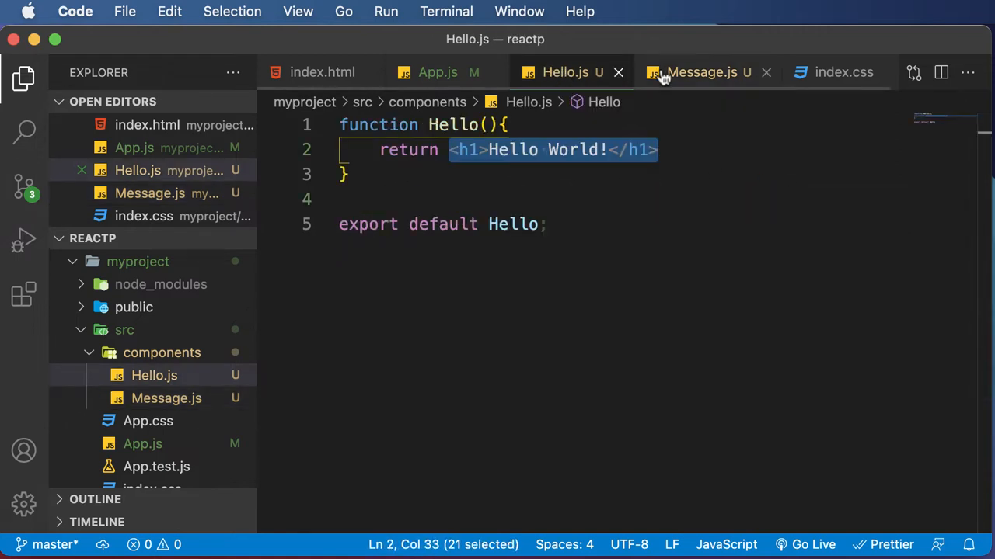
pyautogui.click(699, 73)
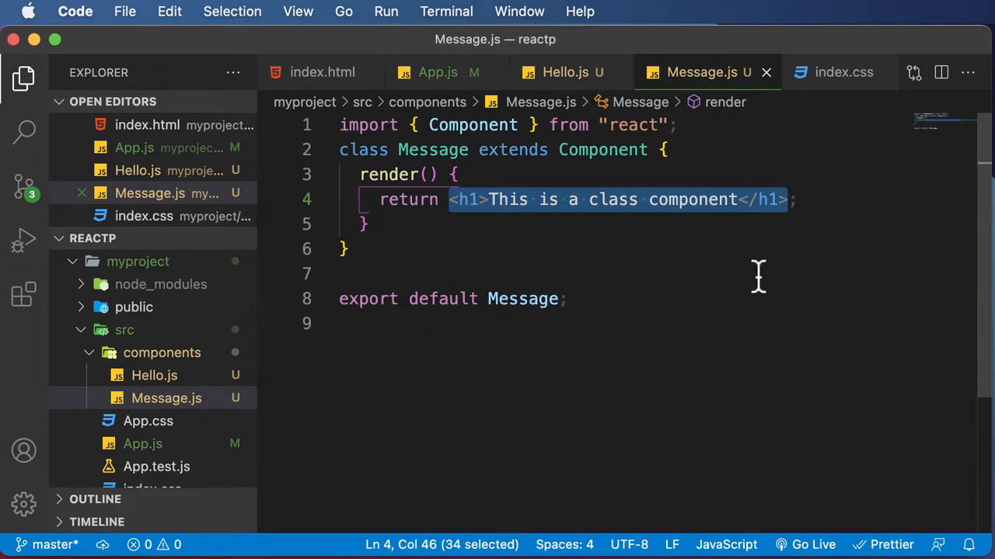
pyautogui.moveTo(499, 207)
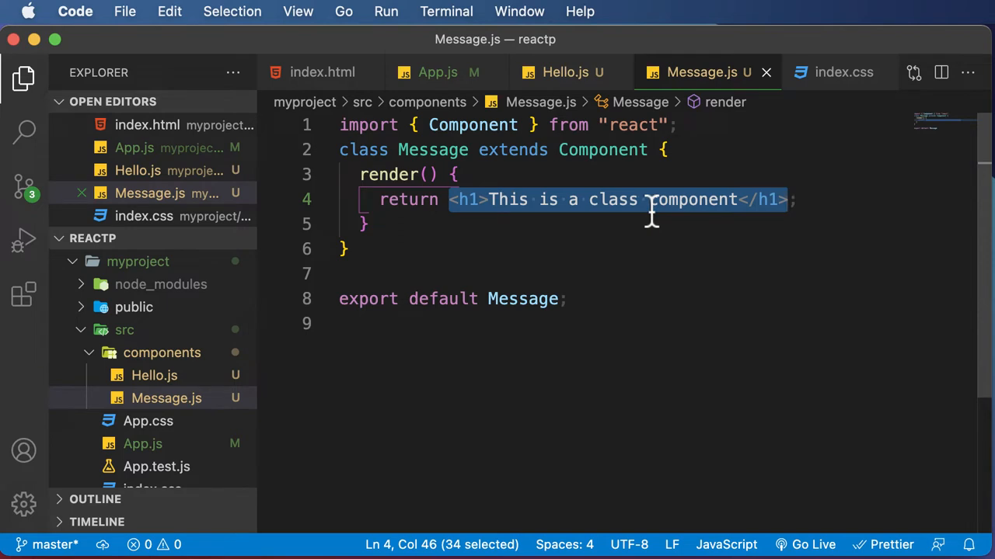
pyautogui.moveTo(655, 233)
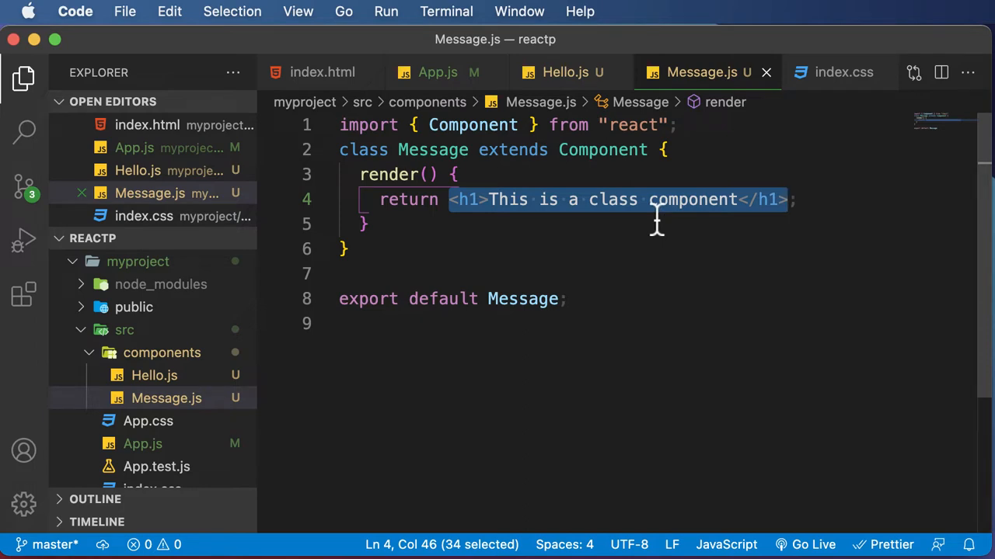
pyautogui.moveTo(705, 310)
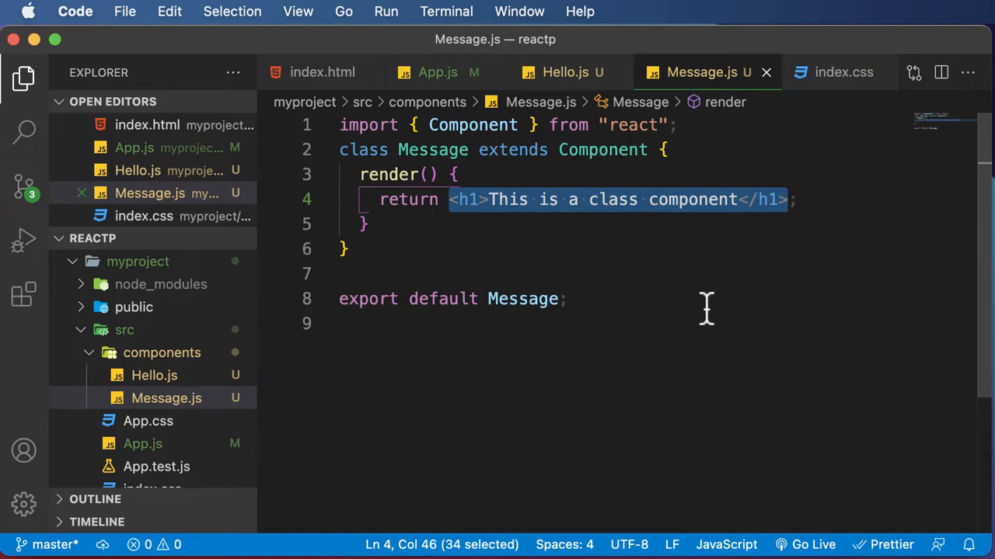
pyautogui.click(565, 72)
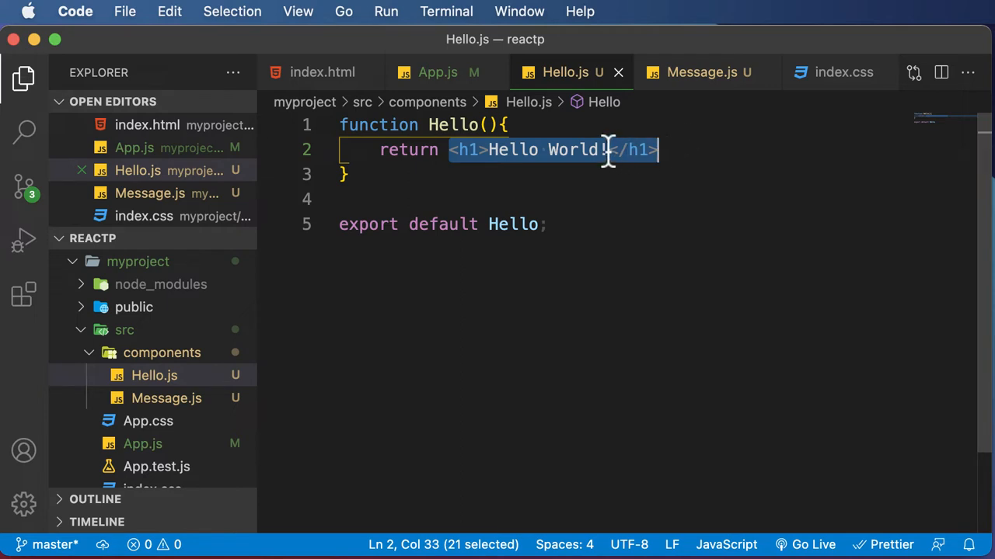
# Declare const name = "Ashutosh" on a new line above the Hello function.
pyautogui.click(339, 124)
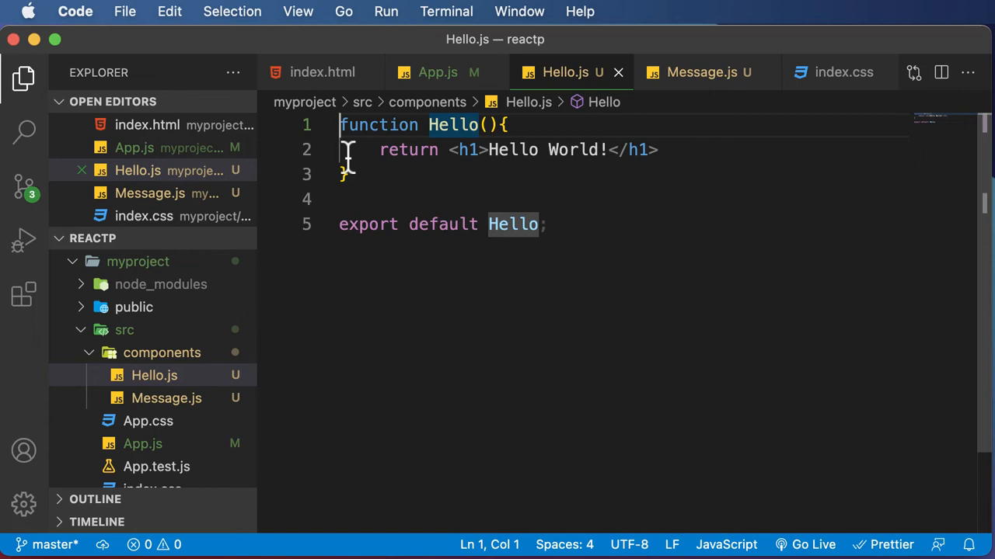
pyautogui.press('Enter')
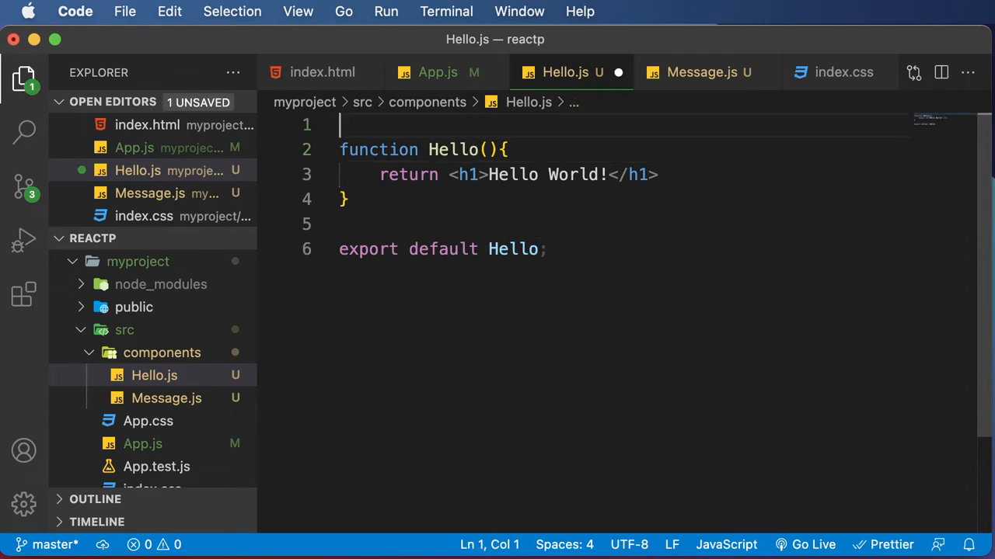
pyautogui.write('const name')
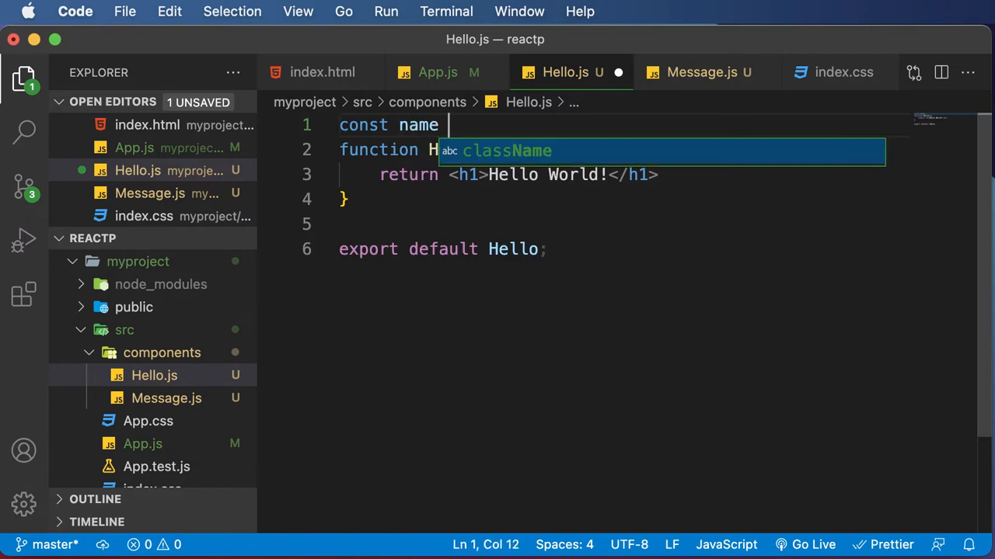
pyautogui.write('= "Ashu"')
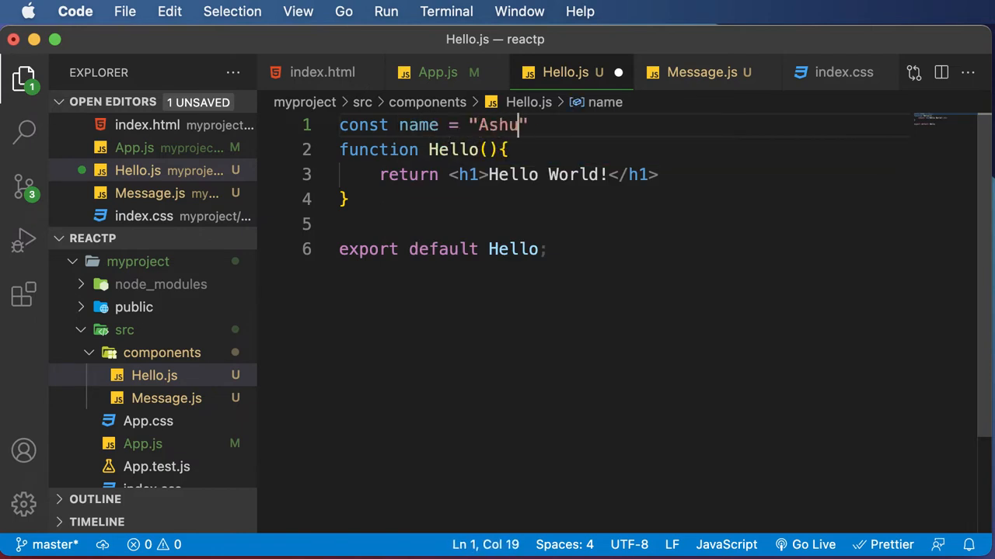
pyautogui.write('tosh')
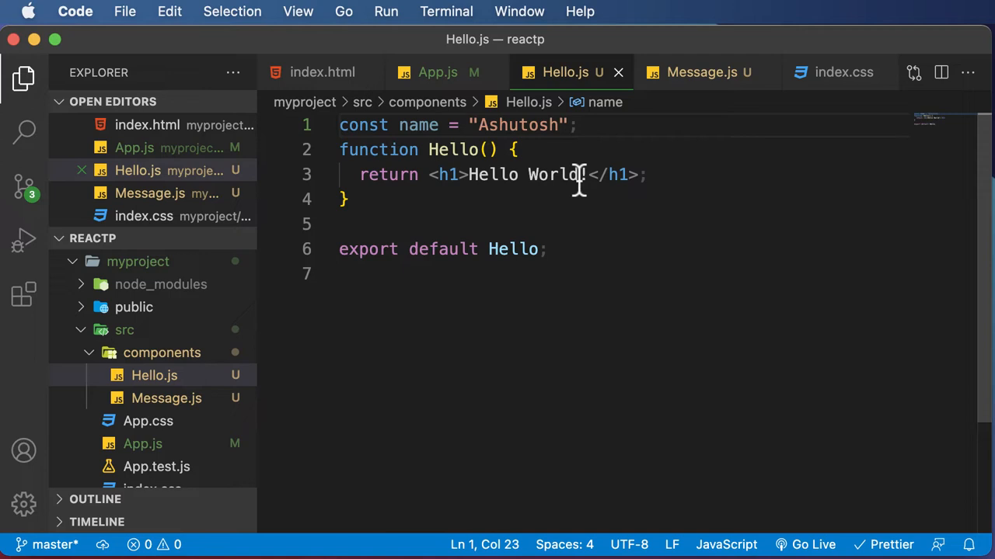
# Show {name} in the h1 right after 'Hello World!'.
pyautogui.write('!')
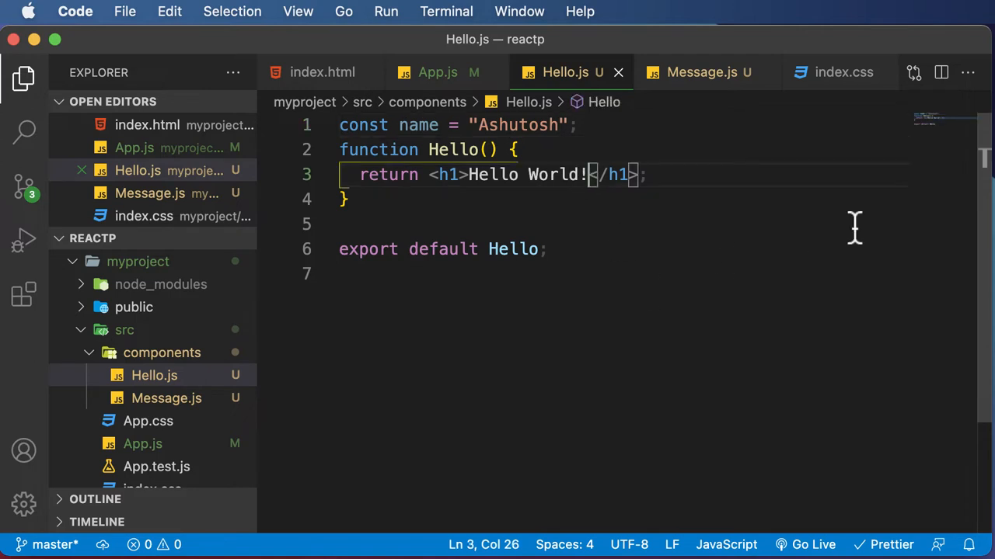
pyautogui.write('{}')
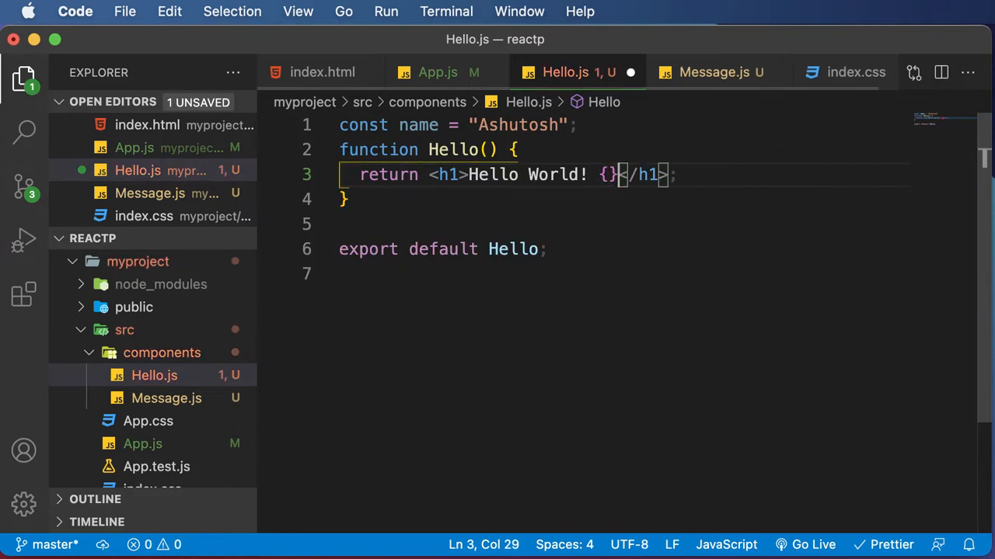
pyautogui.press('Backspace')
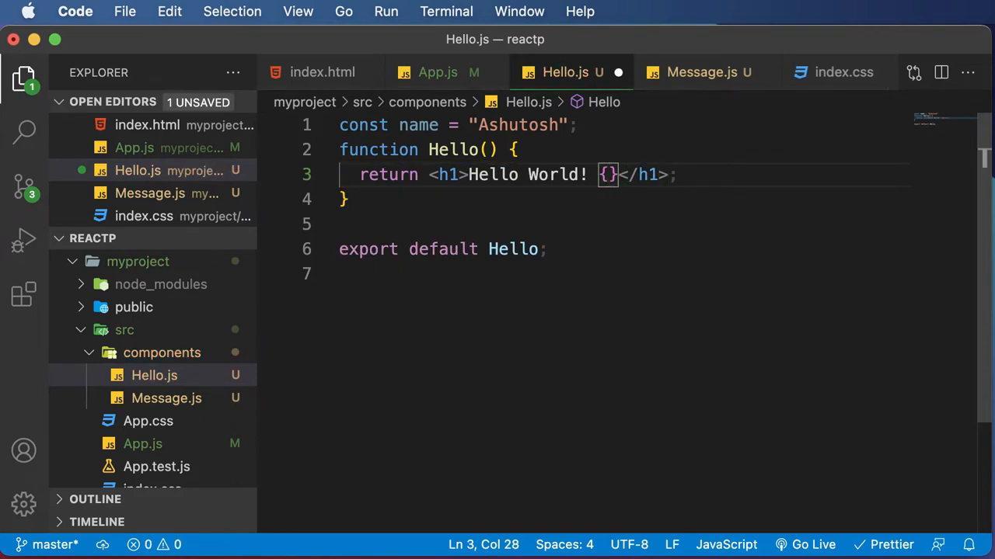
pyautogui.write('name')
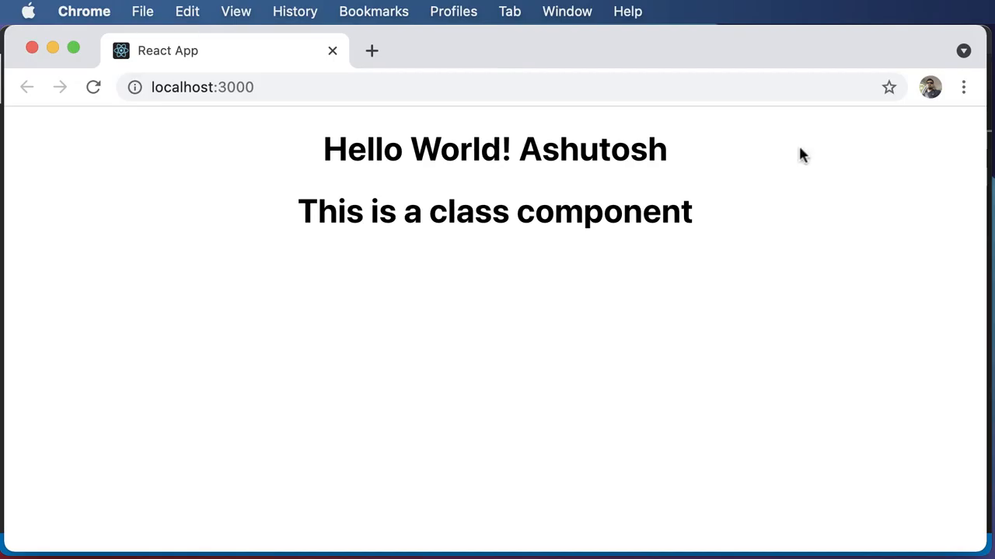
pyautogui.moveTo(520, 148)
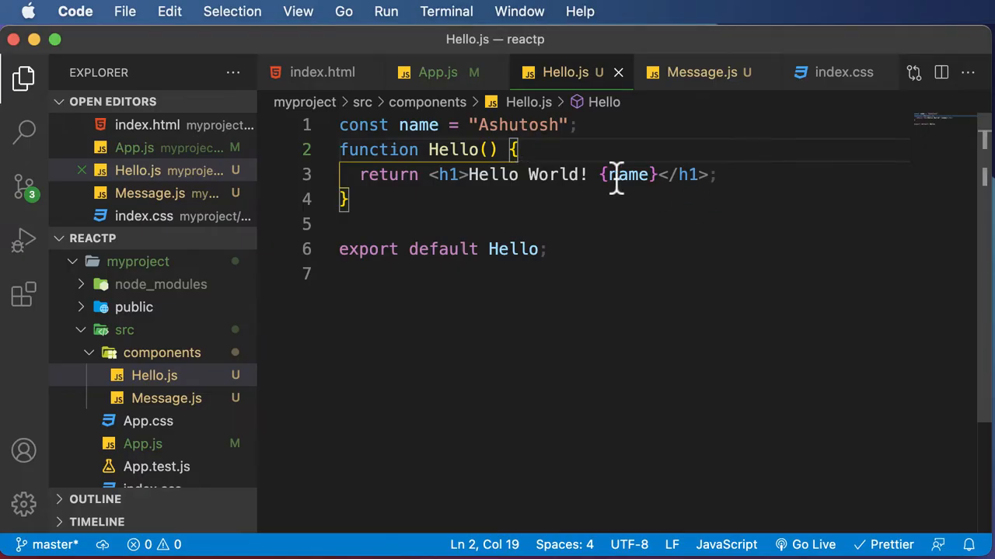
# Select the {name} expression in the heading while checking the Chrome page.
pyautogui.doubleClick(627, 174)
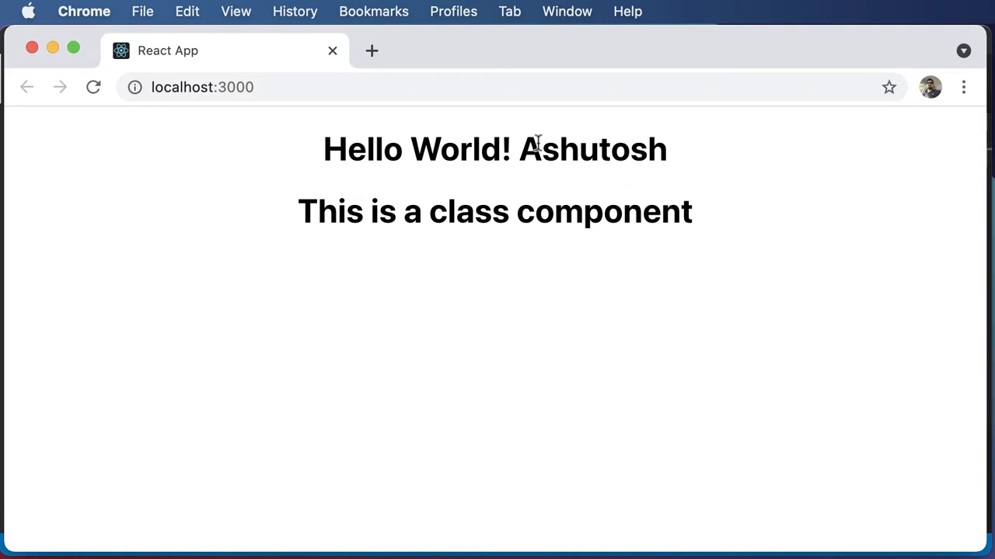
pyautogui.moveTo(599, 155)
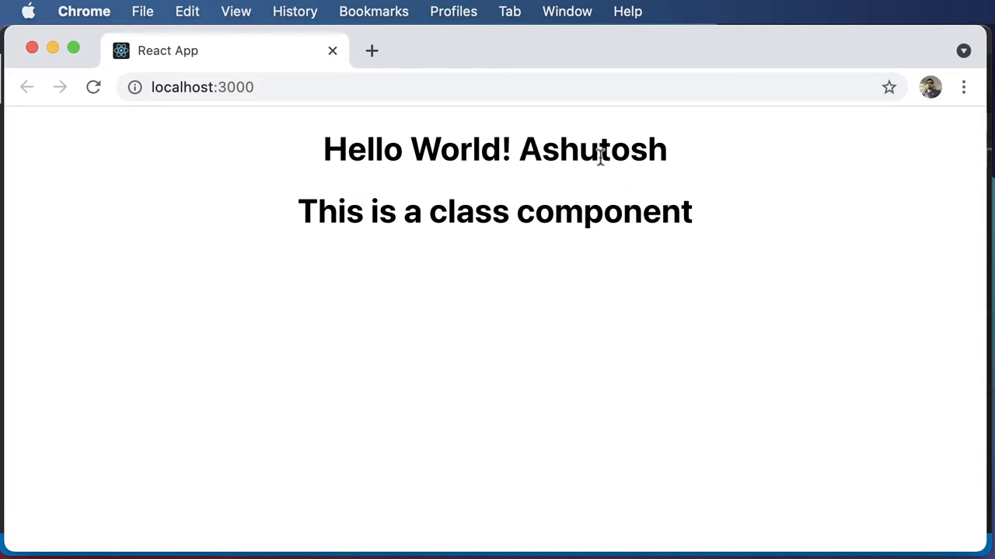
pyautogui.moveTo(660, 161)
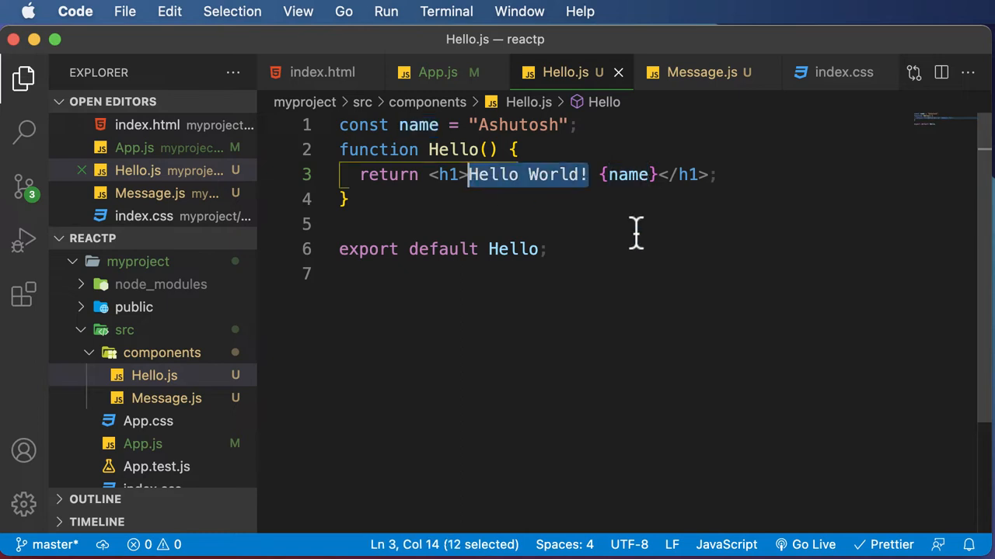
# Change the heading to 'Total is {10+20}' in place of the name expression.
pyautogui.write('Total is')
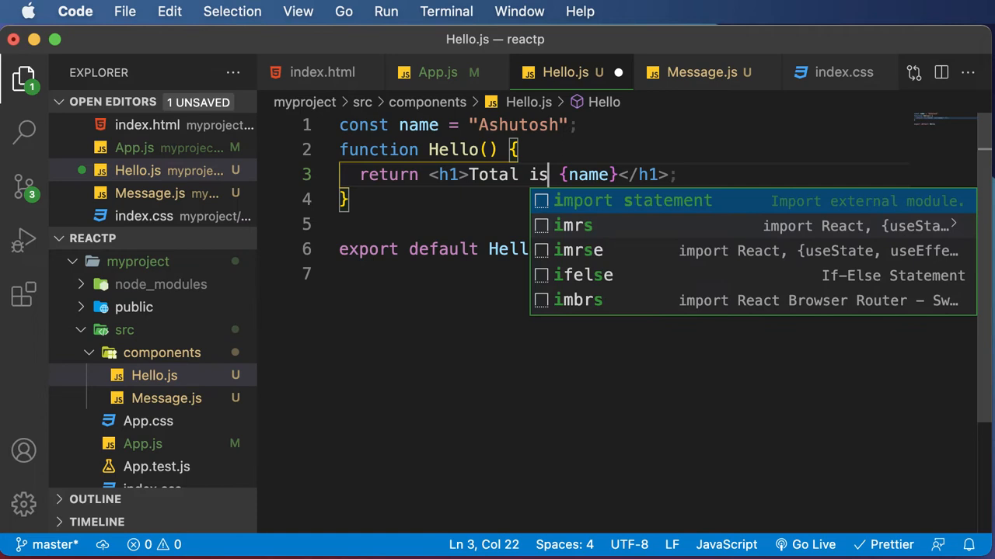
pyautogui.doubleClick(589, 174)
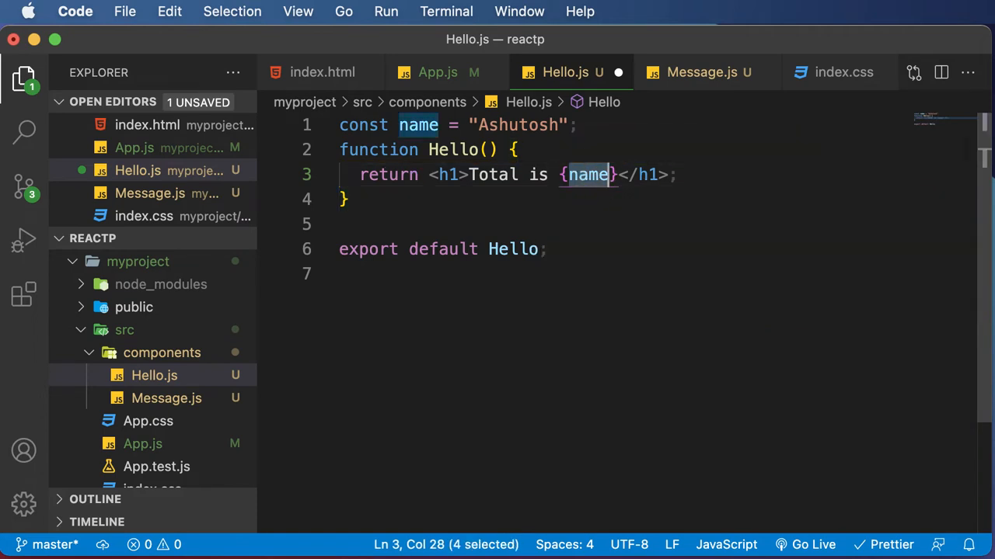
pyautogui.write('10+20')
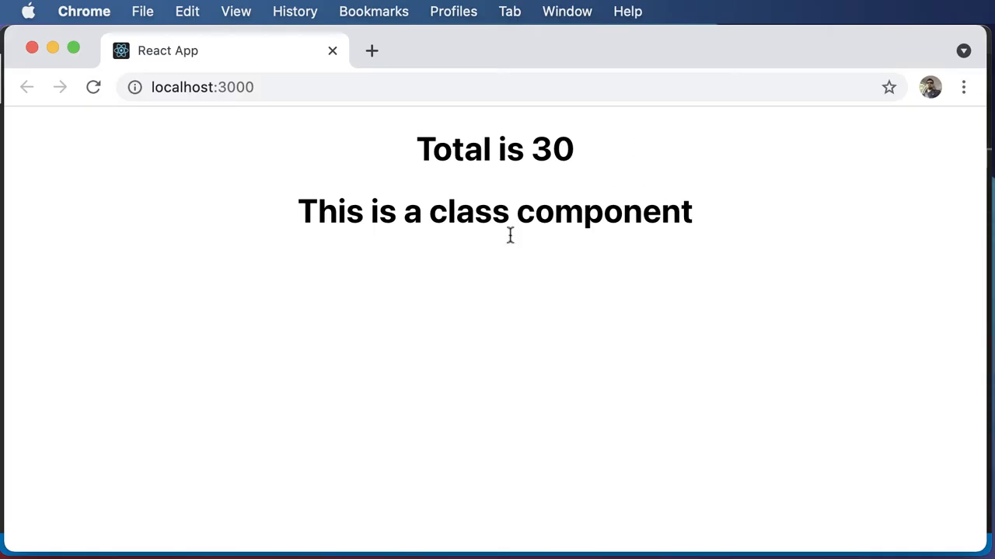
pyautogui.moveTo(538, 255)
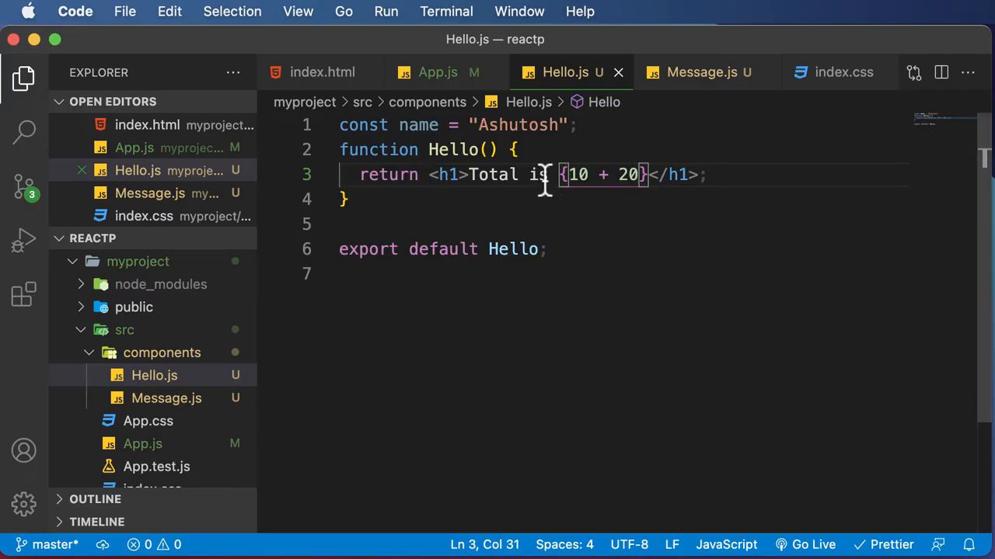
pyautogui.moveTo(659, 174)
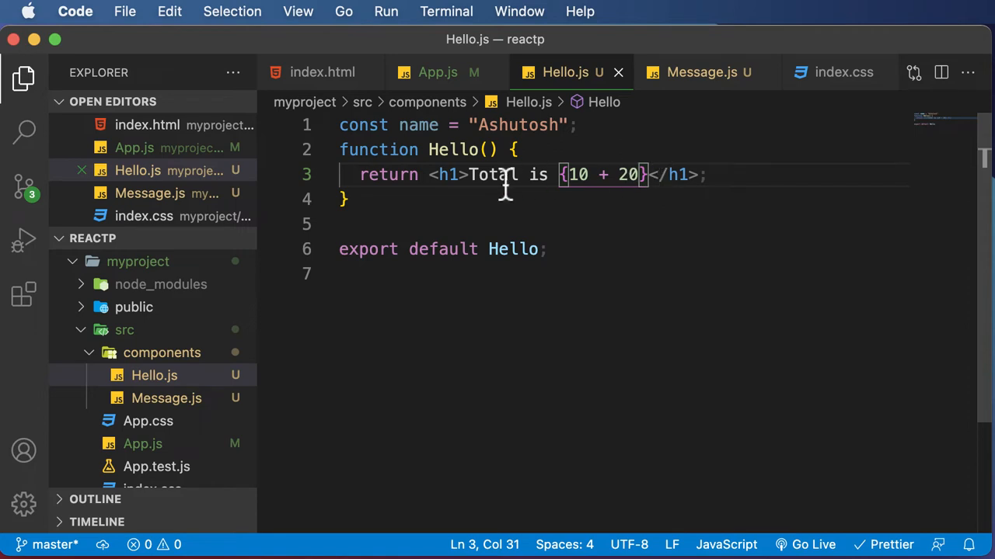
pyautogui.moveTo(412, 198)
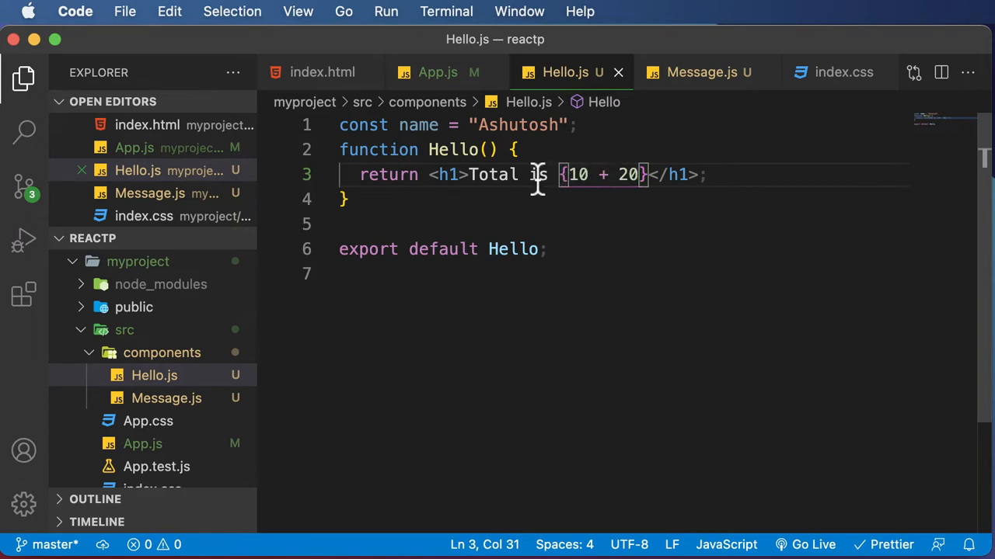
# Add an arrow function displayMessage returning 'I need help!' below the name constant.
pyautogui.click(596, 125)
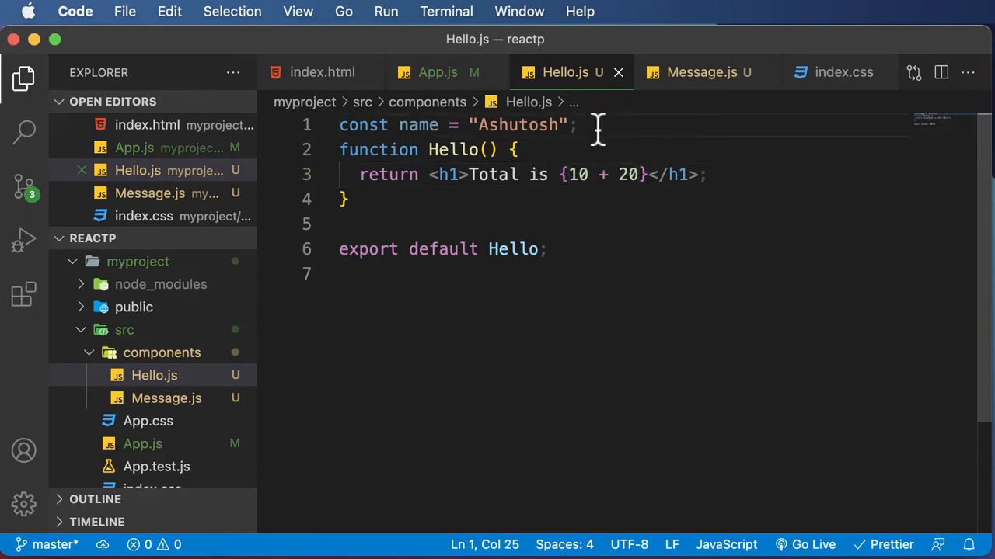
pyautogui.moveTo(794, 147)
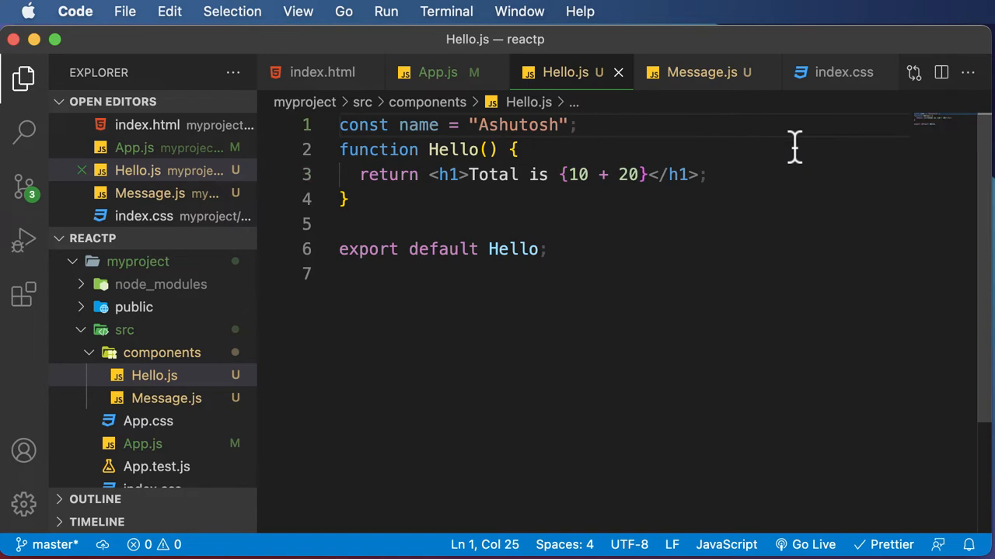
pyautogui.moveTo(535, 186)
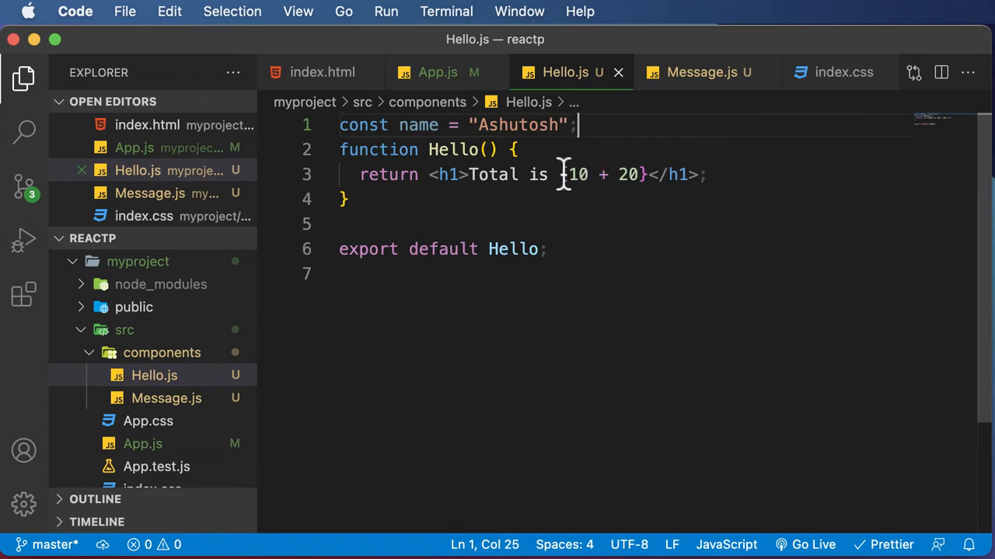
pyautogui.press('Enter')
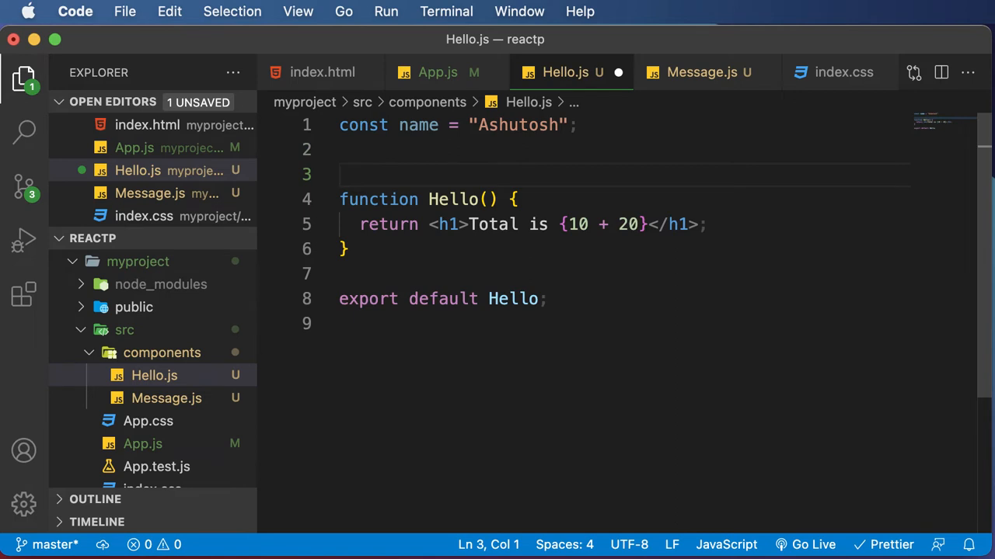
pyautogui.write('const display')
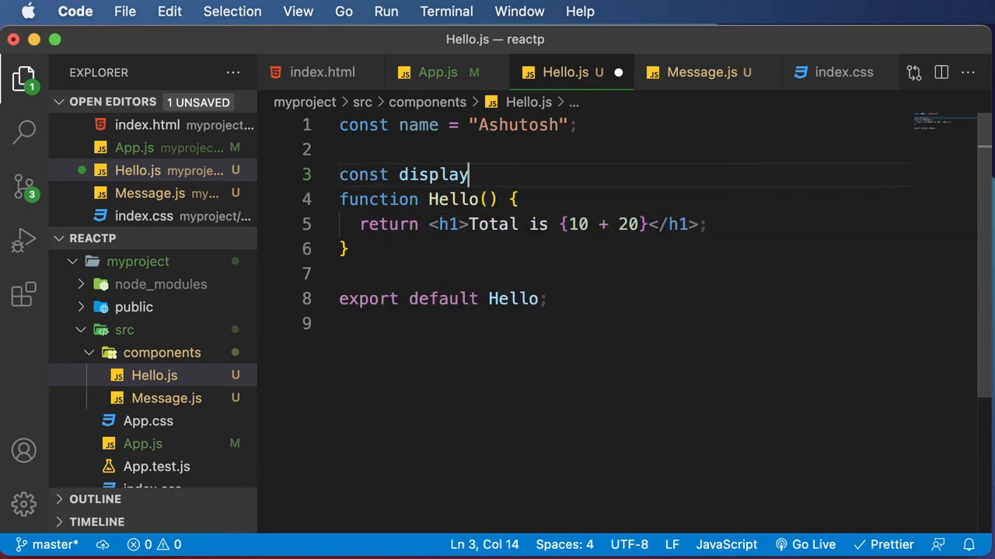
pyautogui.write('Message')
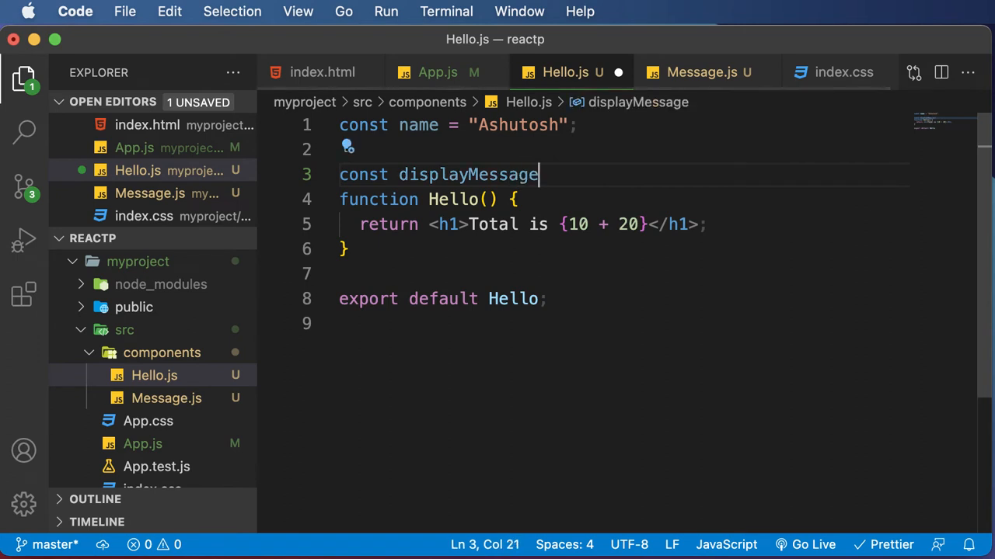
pyautogui.write('= ()=>{')
pyautogui.write('re')
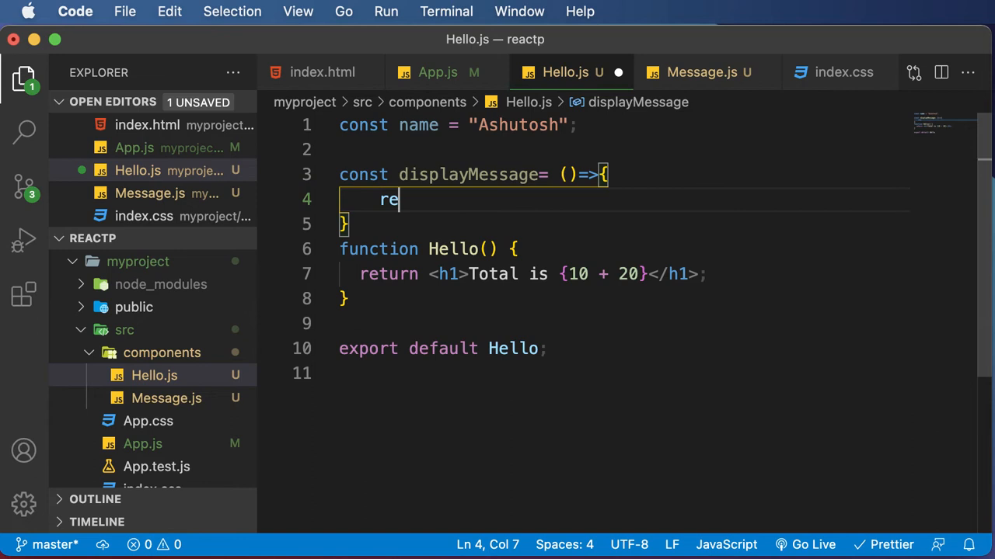
pyautogui.write("turn 'I '")
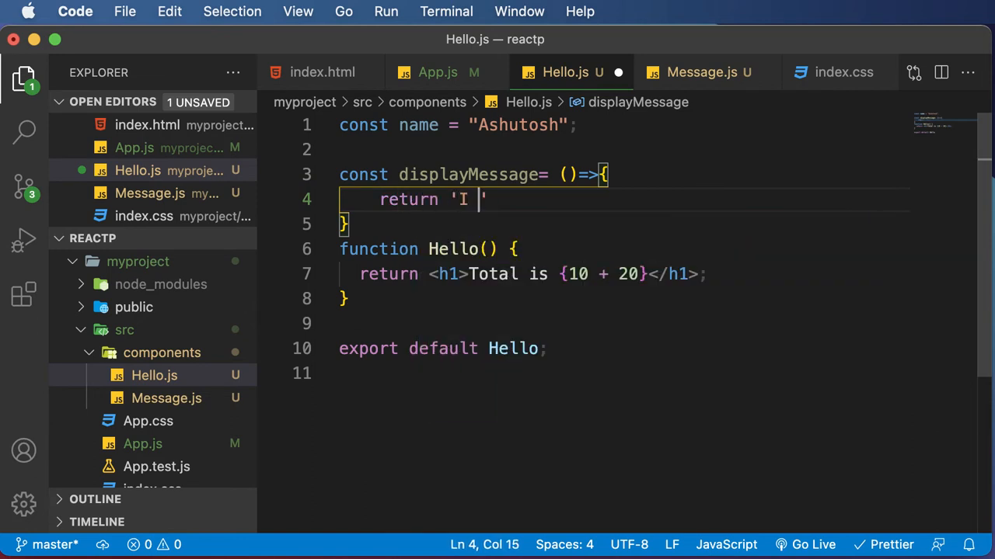
pyautogui.write('need help!";')
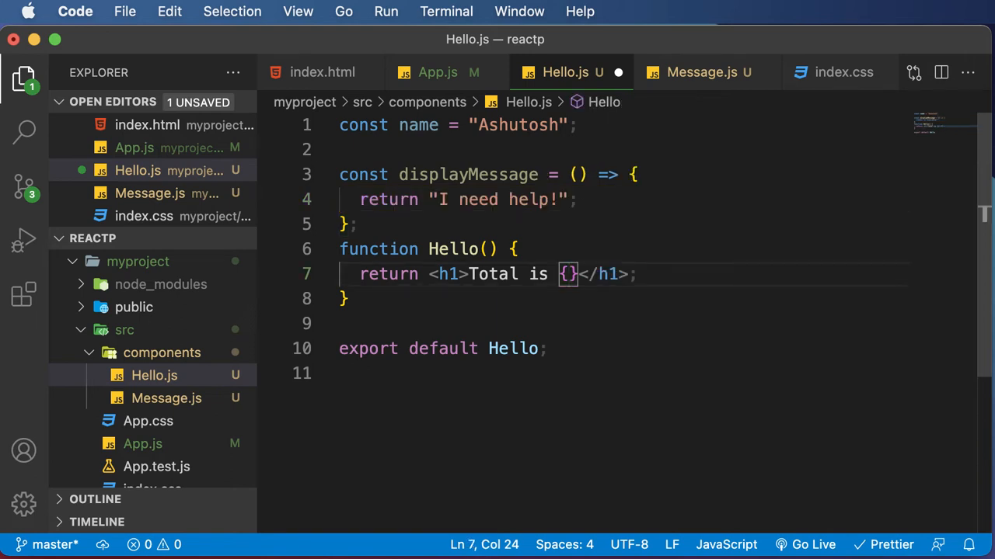
# Make the heading read 'The message is: {displayMessage()}'.
pyautogui.write('displayMessage()')
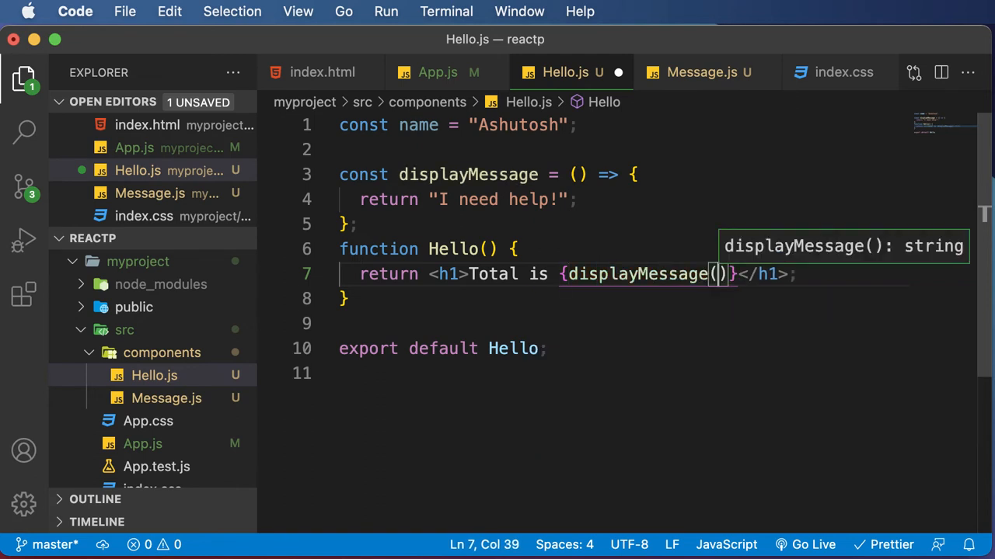
pyautogui.moveTo(619, 306)
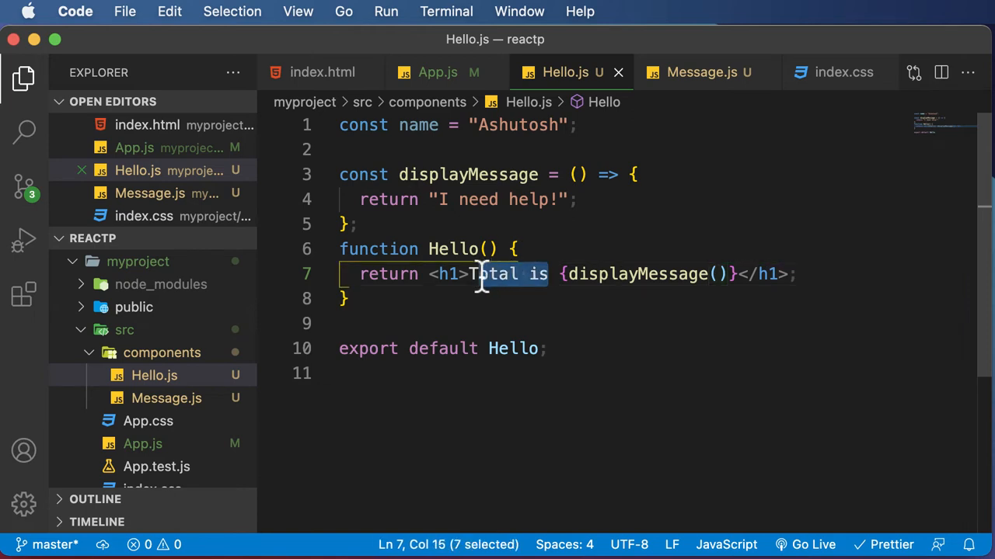
pyautogui.write('The message is')
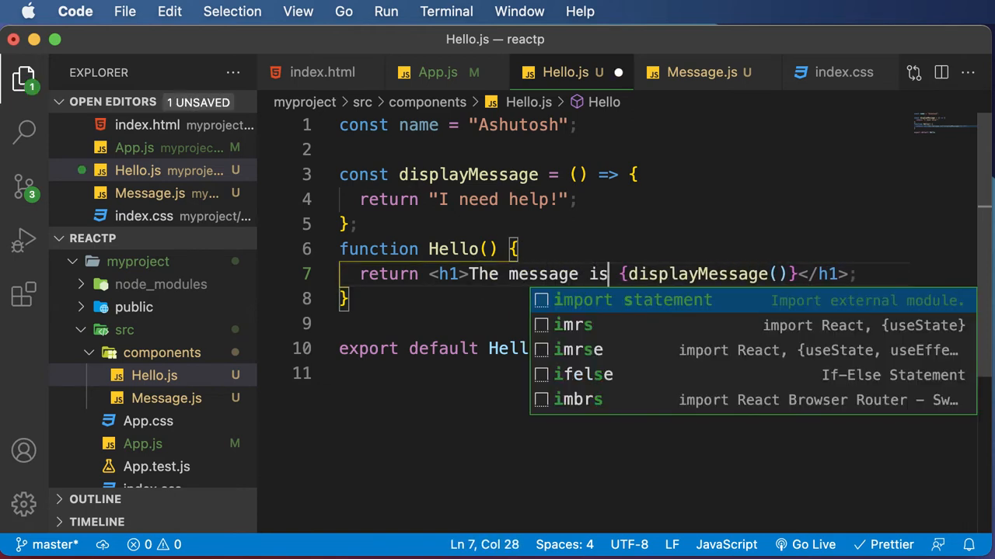
pyautogui.write(':')
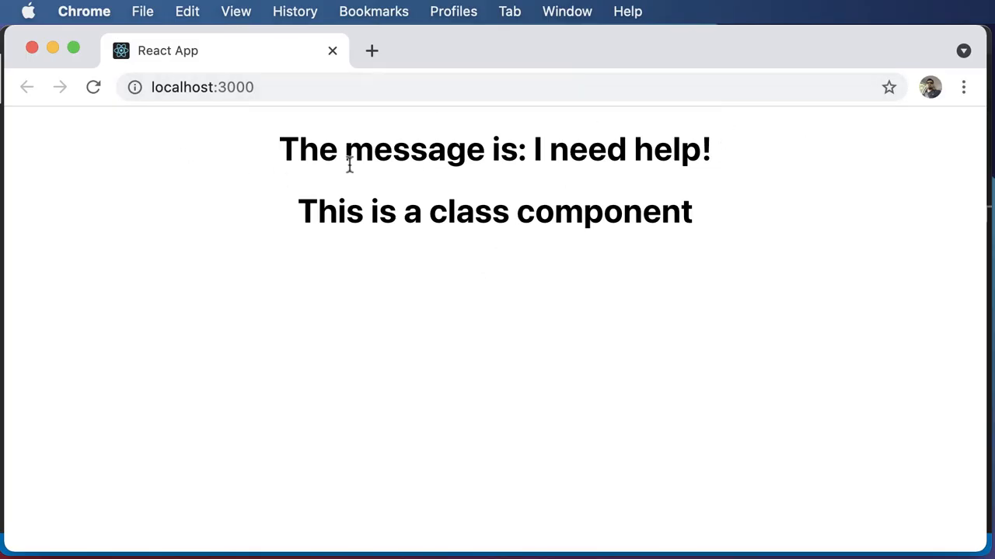
pyautogui.moveTo(533, 149); pyautogui.dragTo(711, 149)
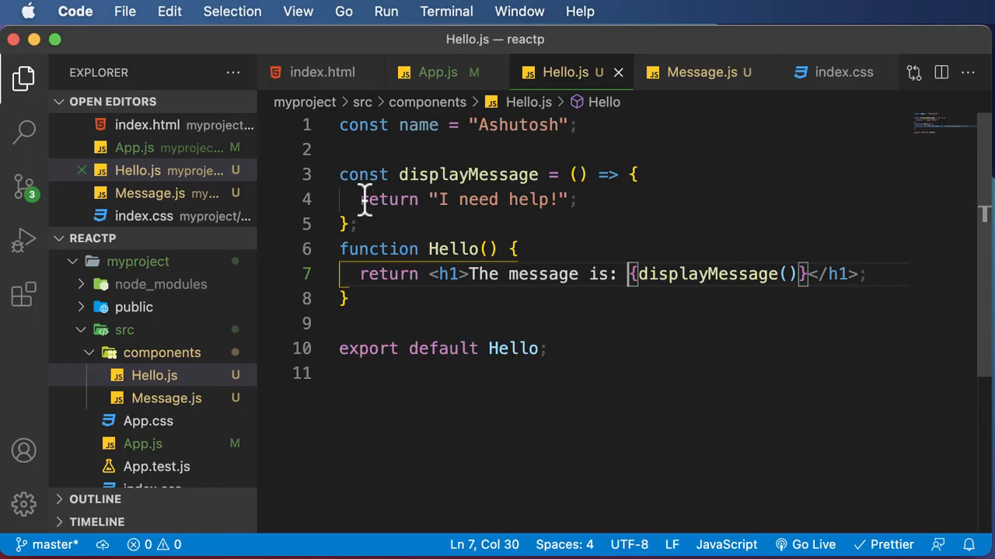
pyautogui.moveTo(359, 199); pyautogui.dragTo(575, 200)
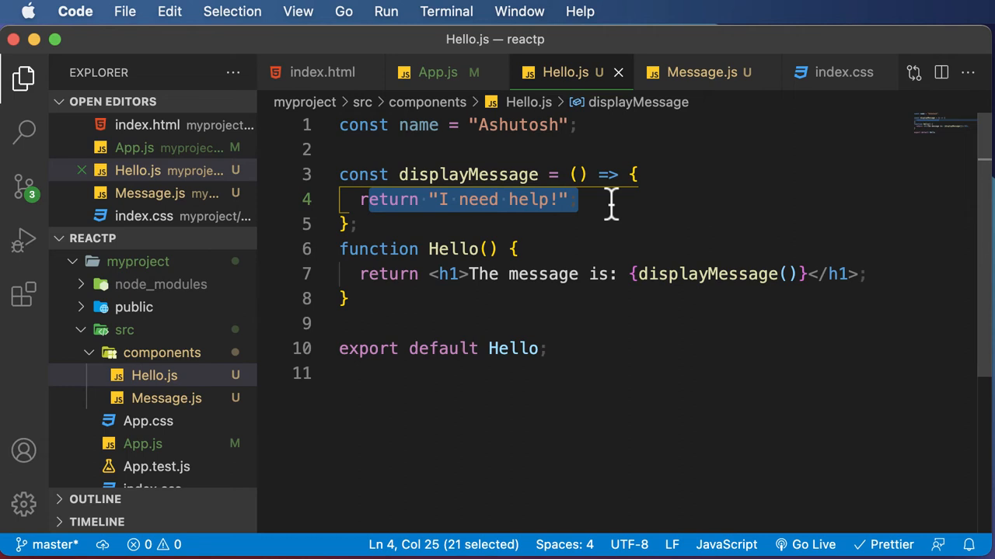
pyautogui.moveTo(636, 273)
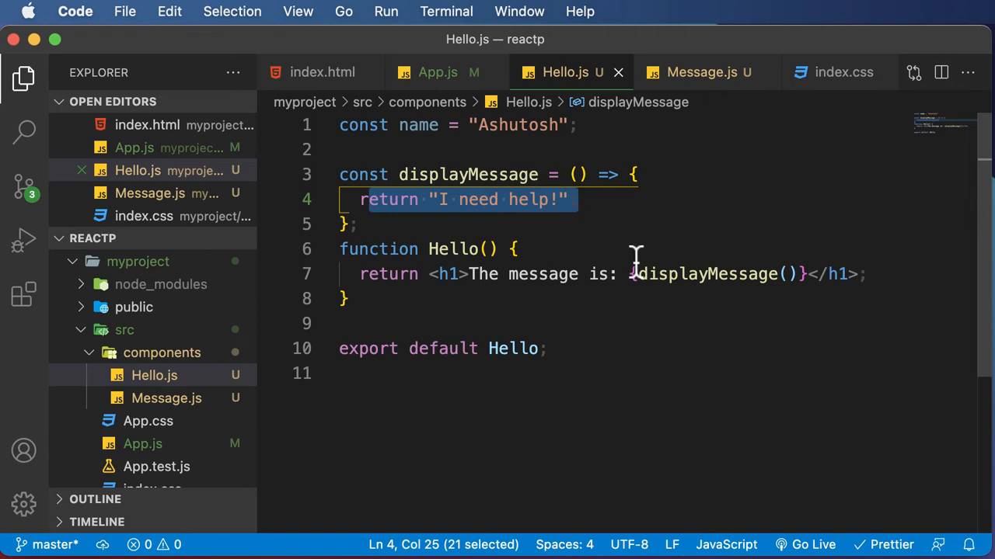
pyautogui.moveTo(621, 291)
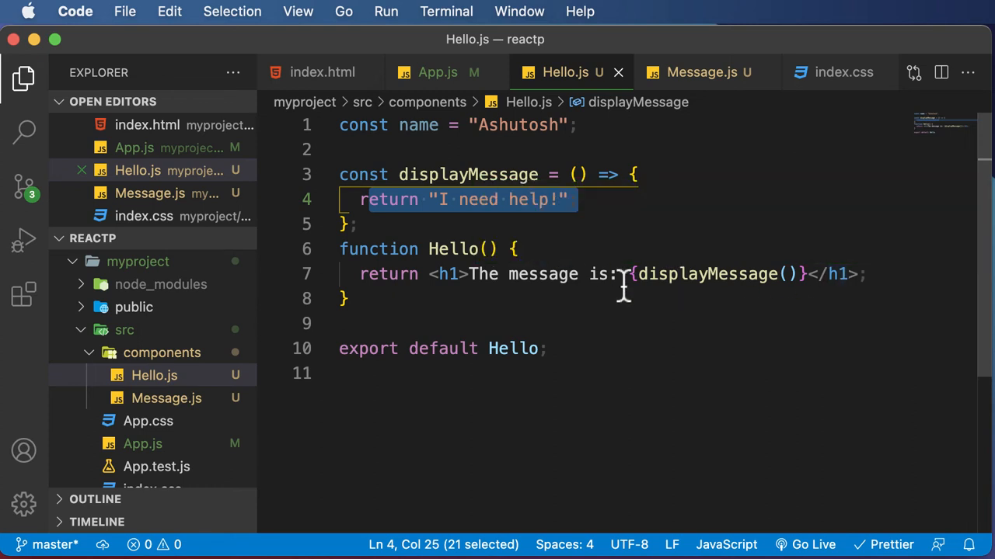
pyautogui.click(700, 71)
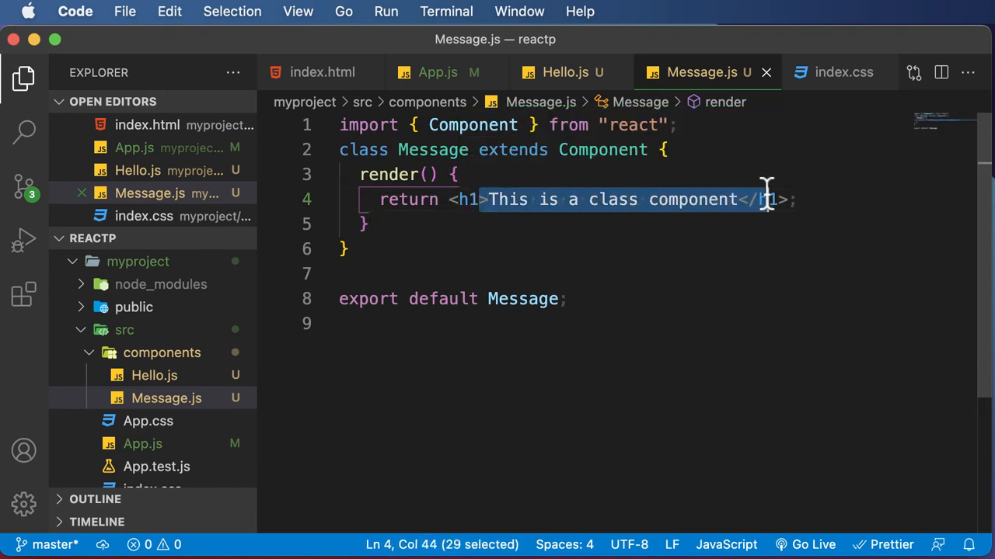
pyautogui.click(564, 71)
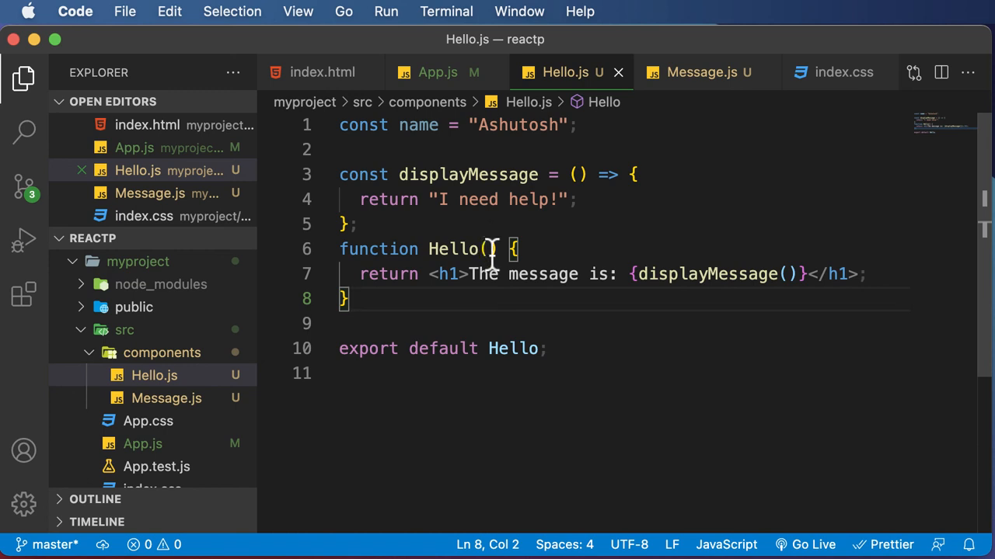
pyautogui.moveTo(592, 295)
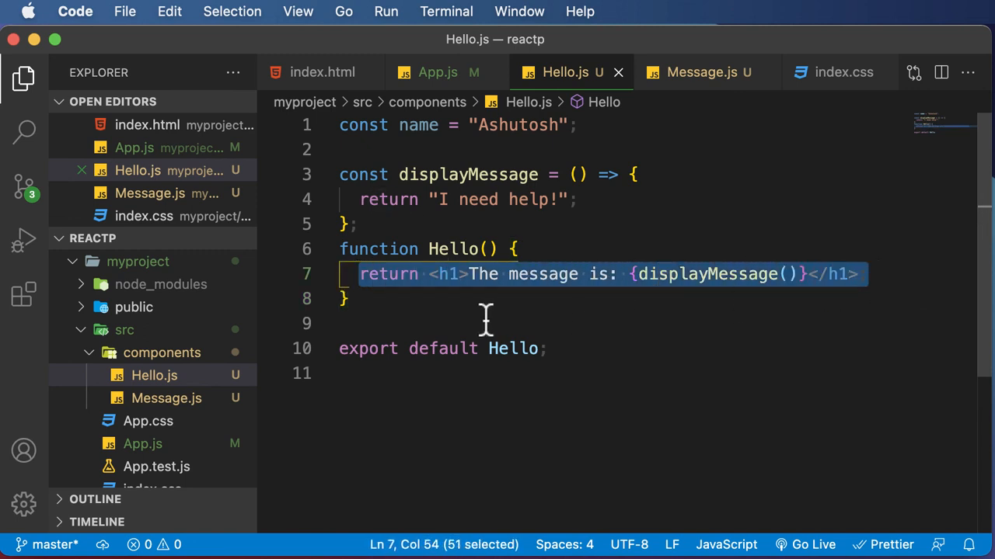
pyautogui.moveTo(584, 307)
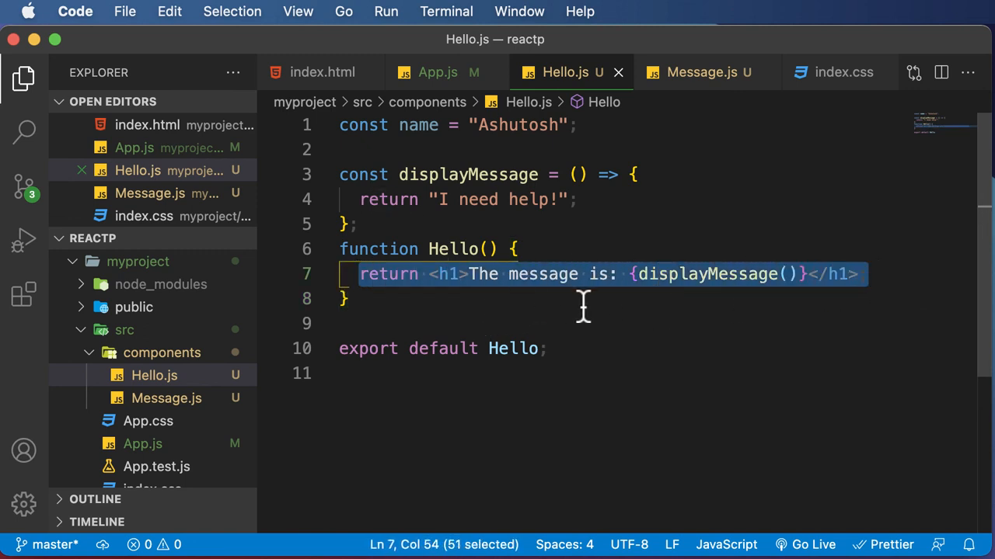